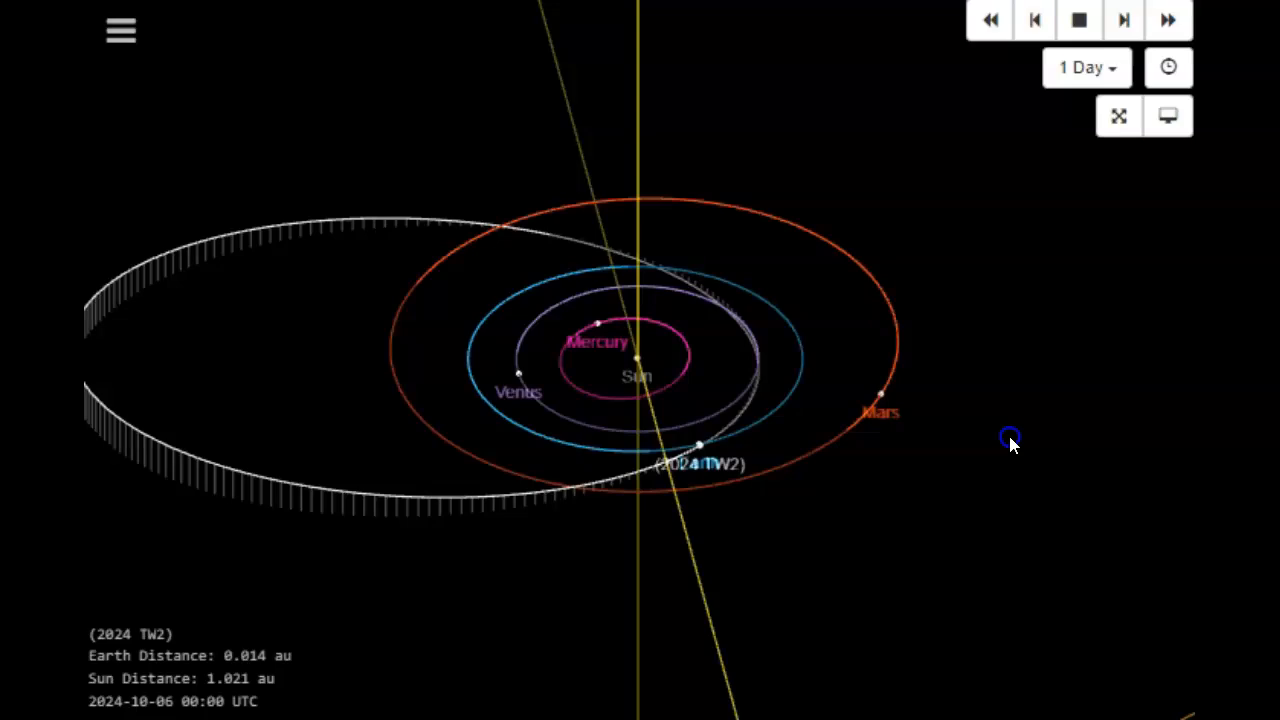
Step: Advance the 2024 TW2 orbit diagram one day to 2024-10-07, at 4.93e-3 au from Earth
drag(1010, 442, 965, 362)
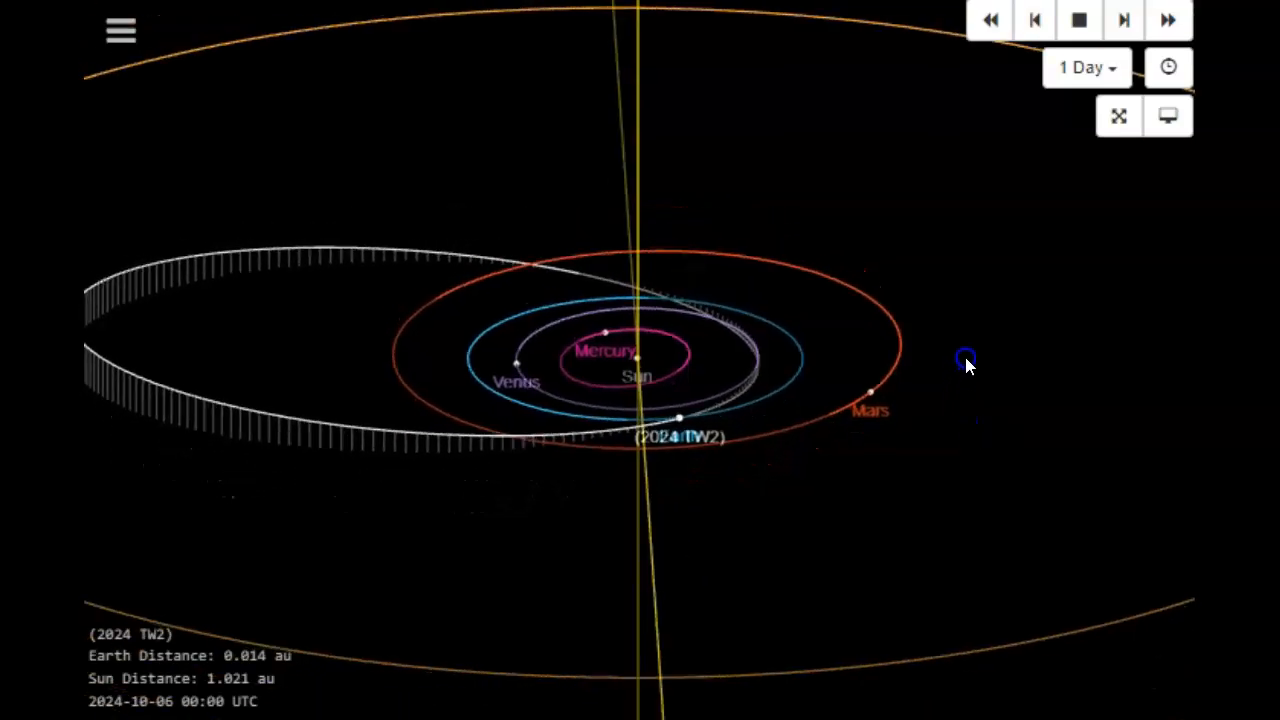
drag(967, 360, 862, 515)
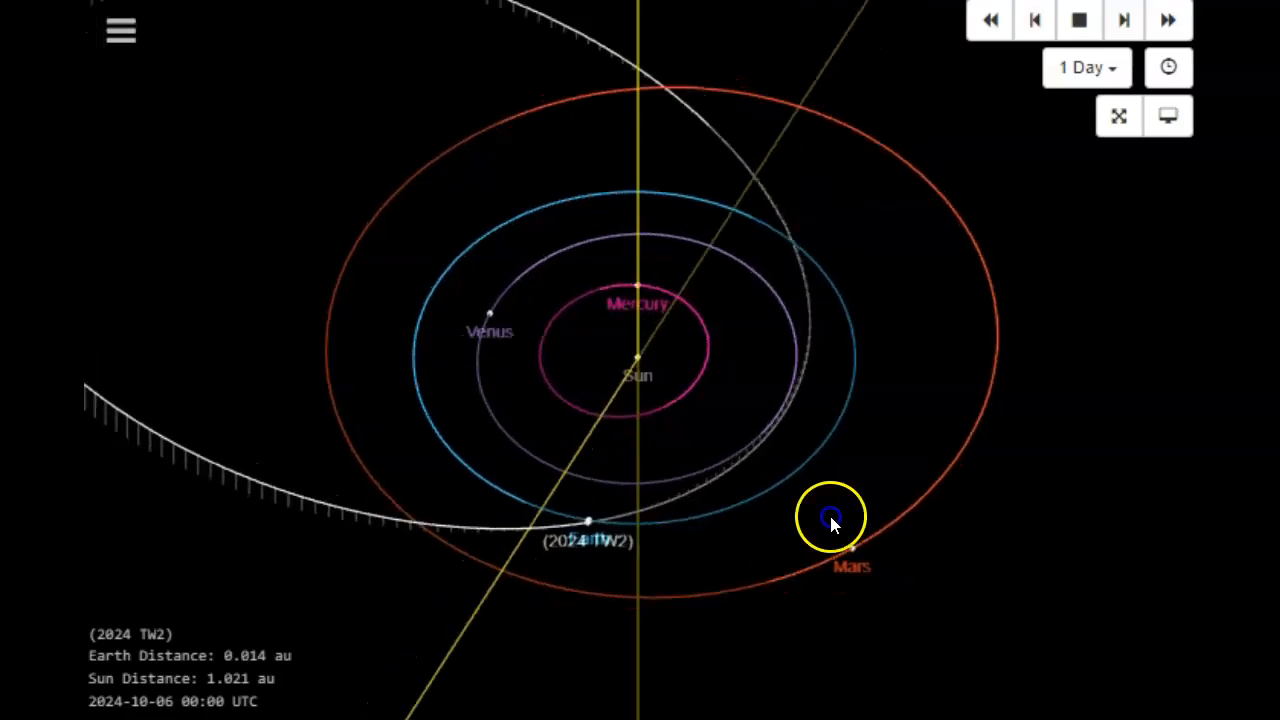
drag(830, 525, 940, 365)
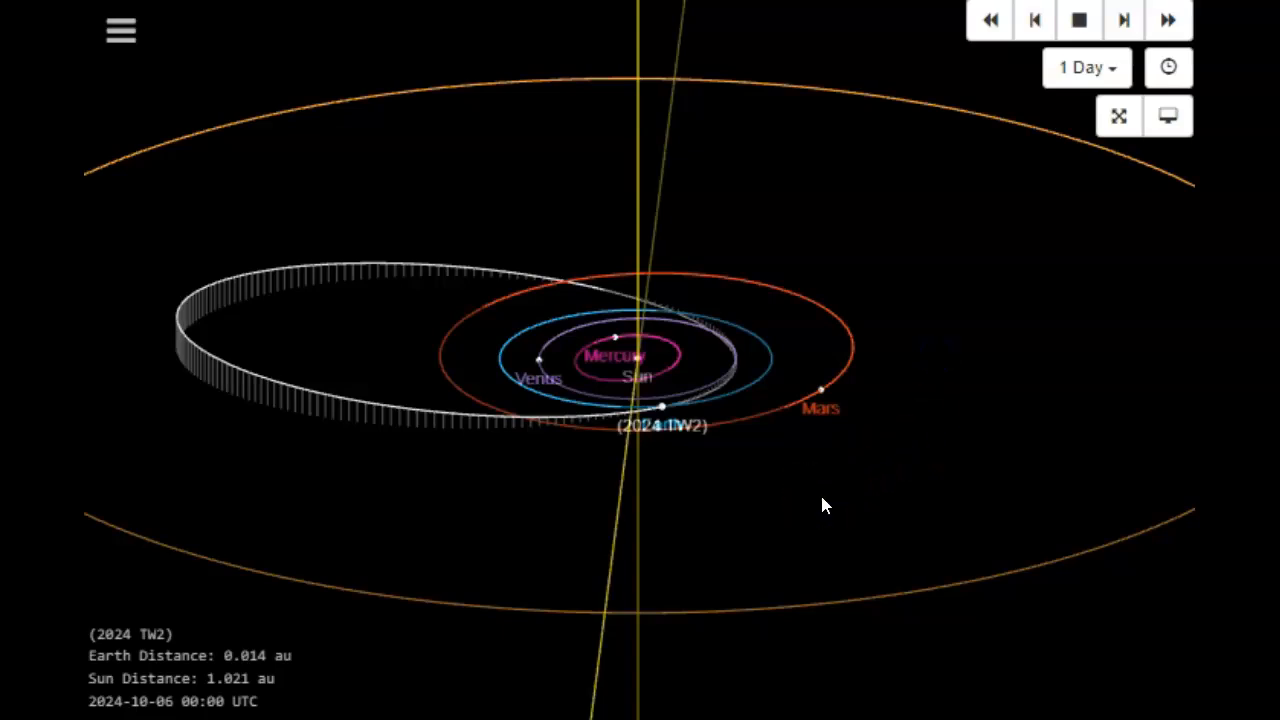
mouse_move(795, 505)
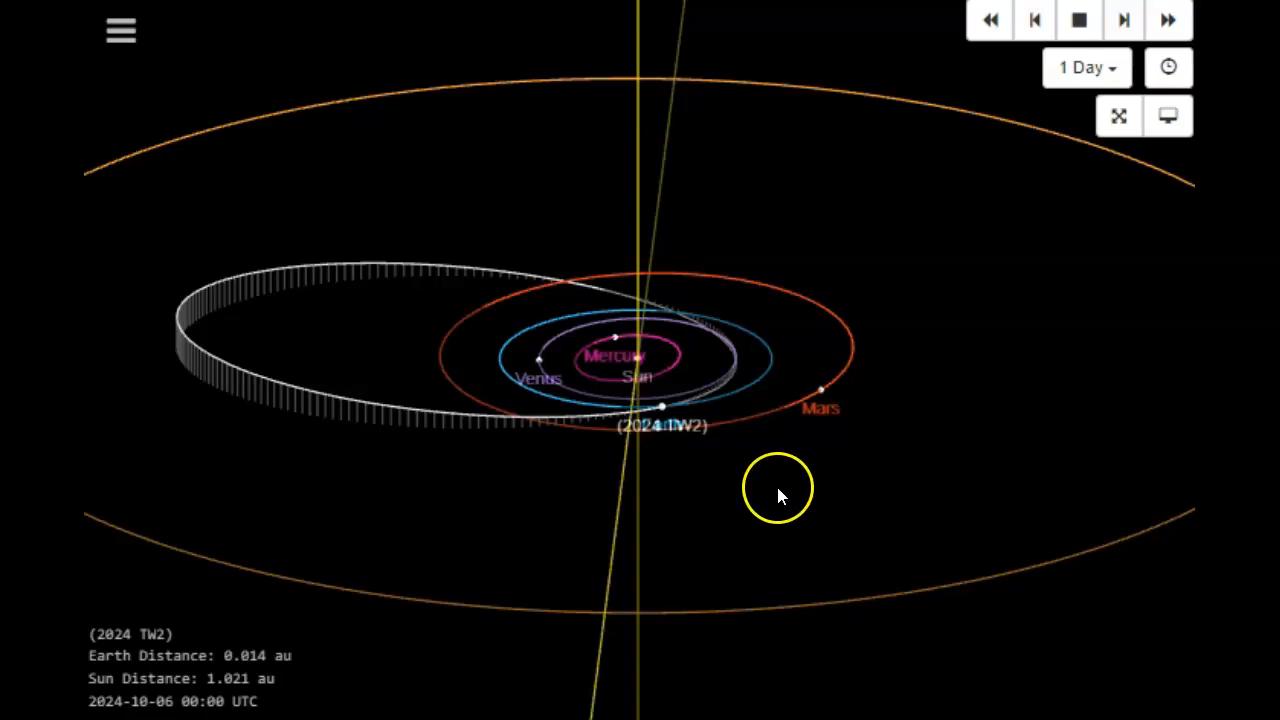
mouse_move(753, 479)
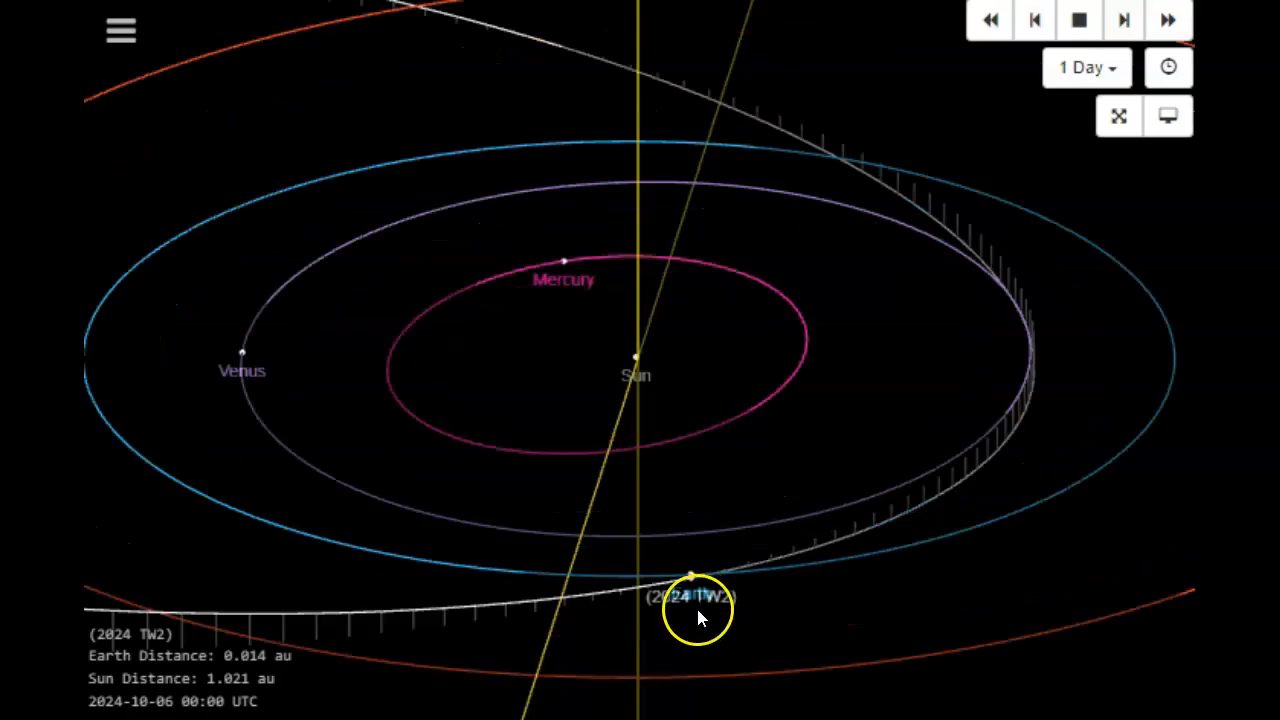
mouse_move(1122, 18)
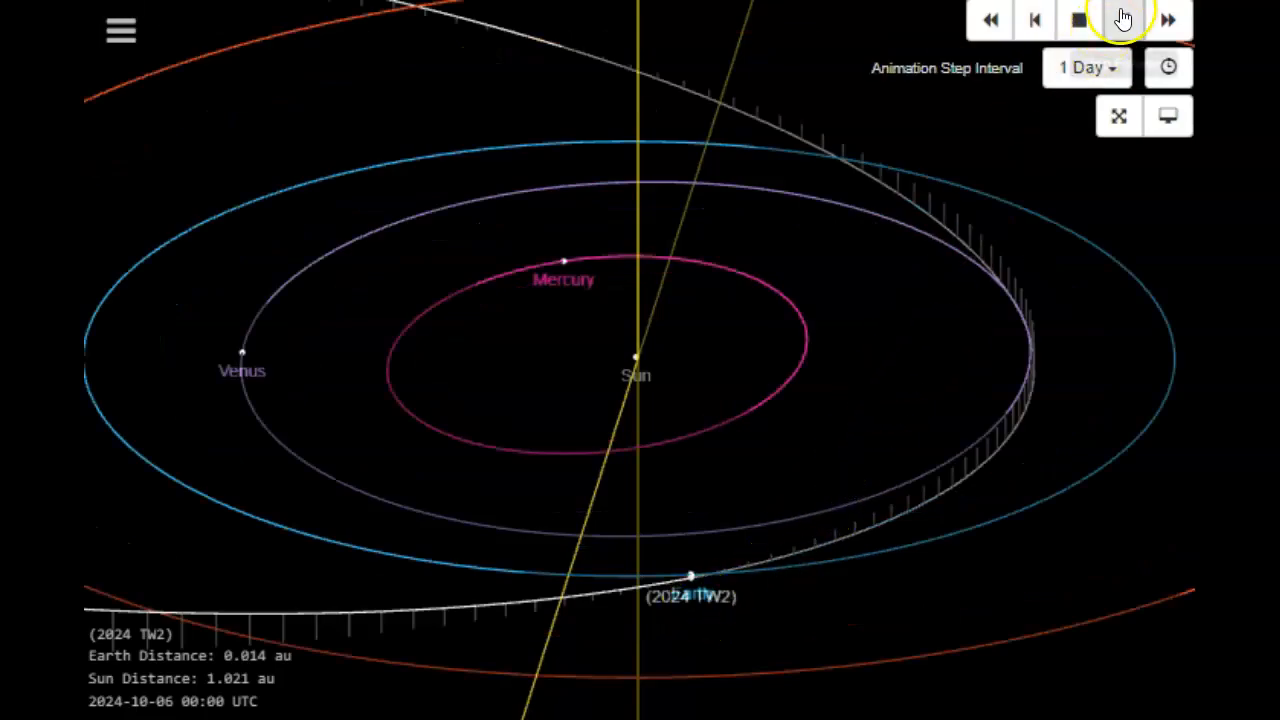
click(1123, 19)
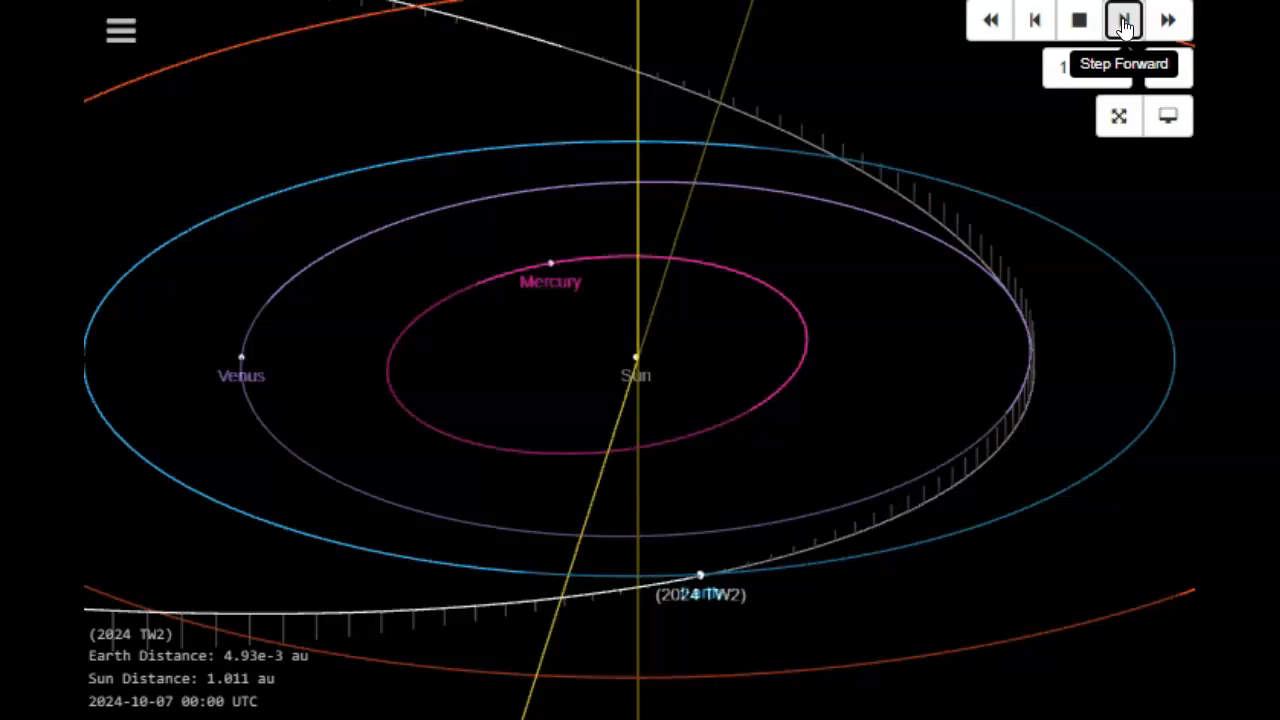
mouse_move(900, 535)
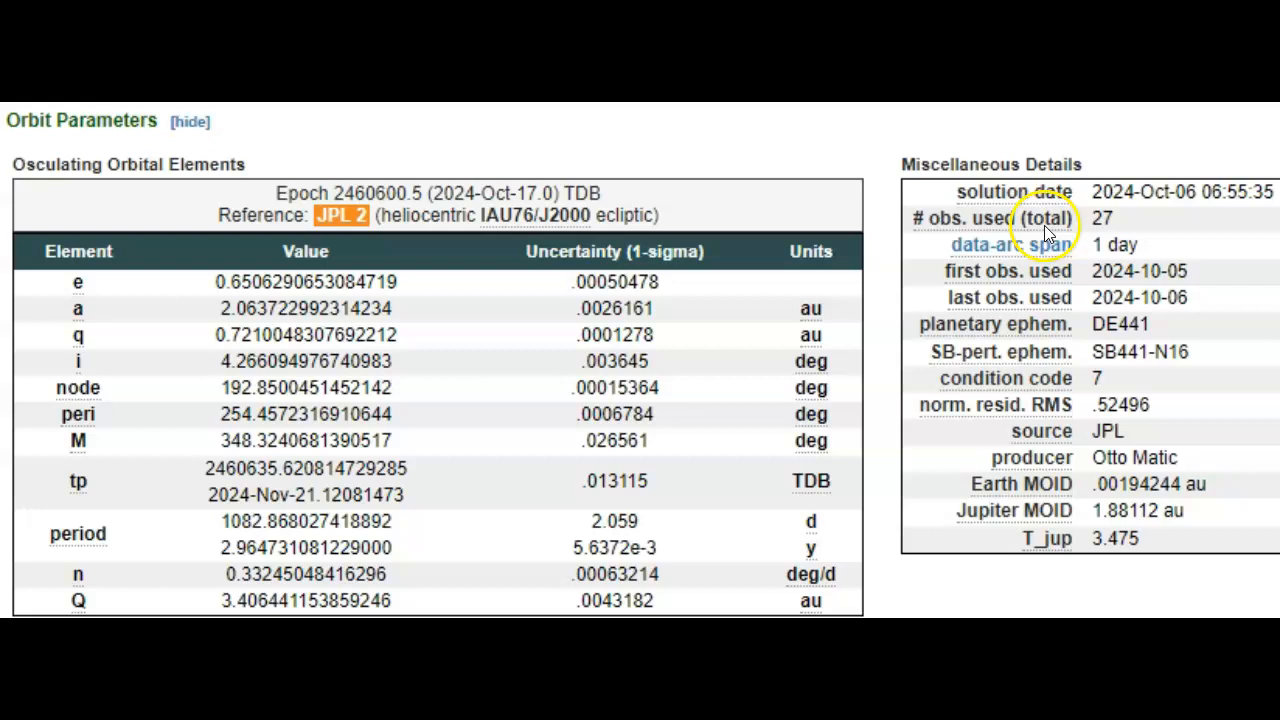
mouse_move(1240, 225)
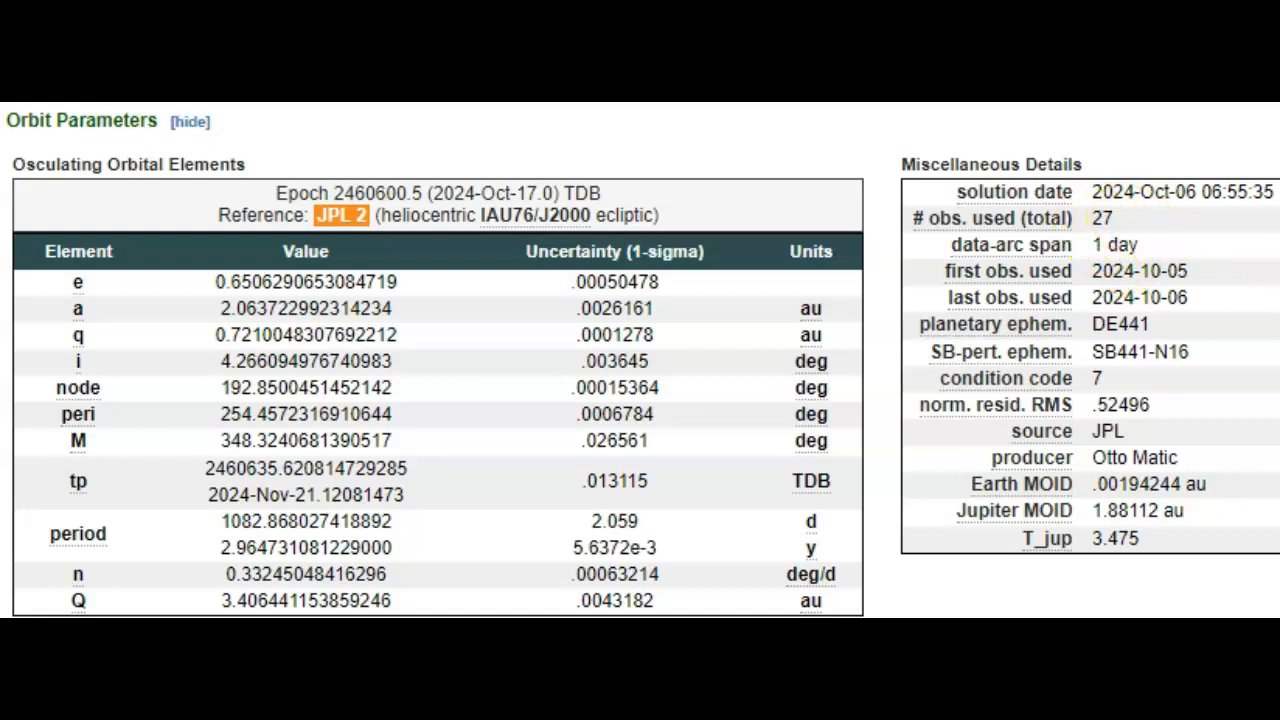
mouse_move(1006, 378)
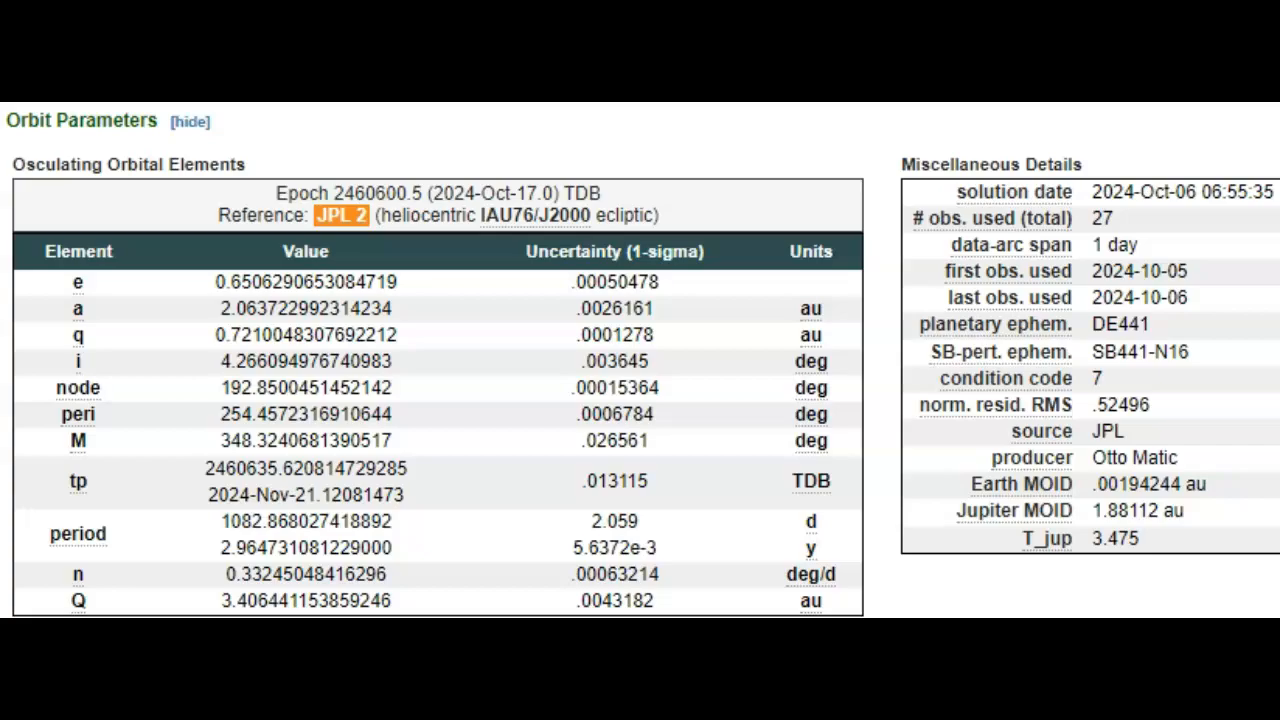
Step: Scroll down to the Osculating Orbital Elements and Miscellaneous Details for 2024 TW2
scroll(down, 3)
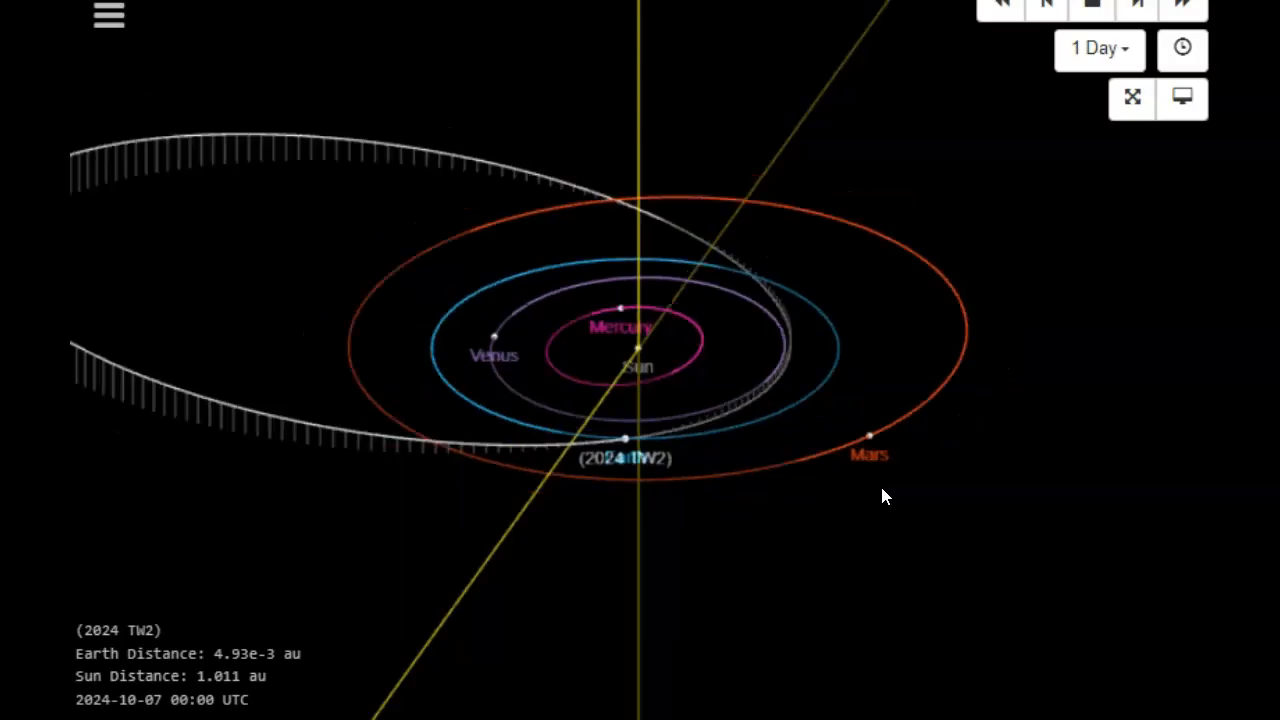
drag(885, 497, 790, 377)
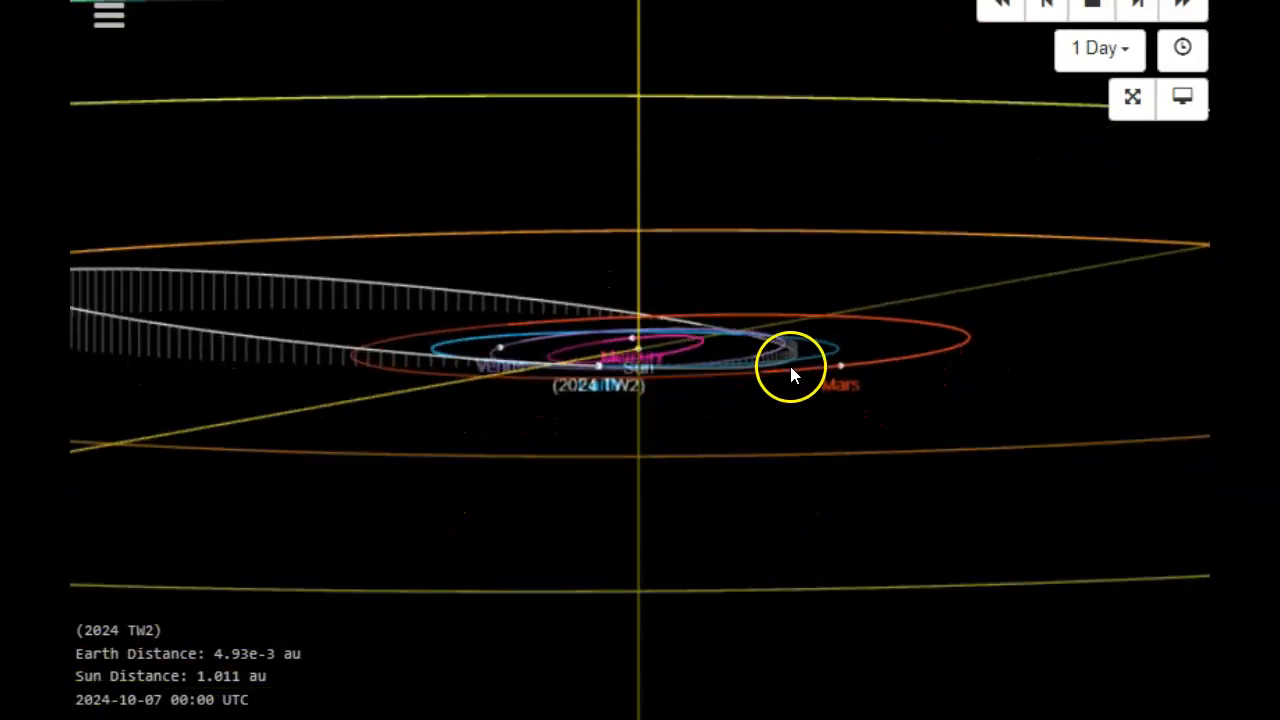
drag(793, 375, 740, 573)
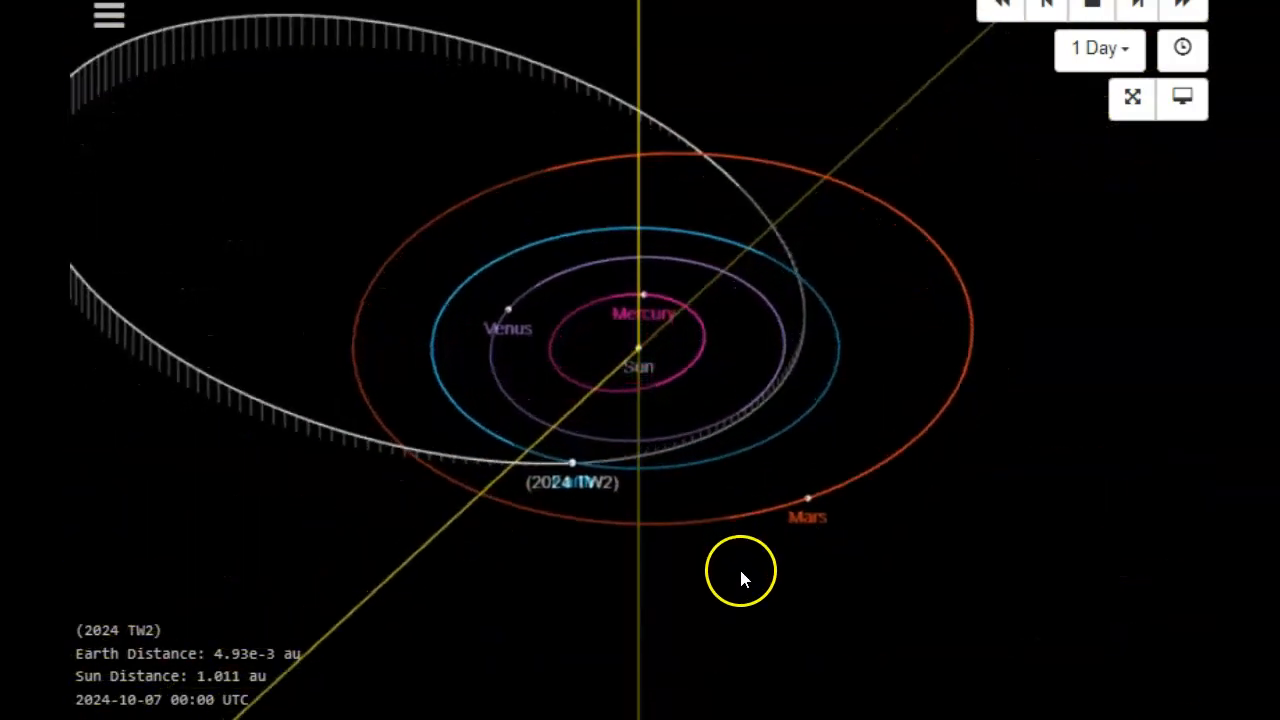